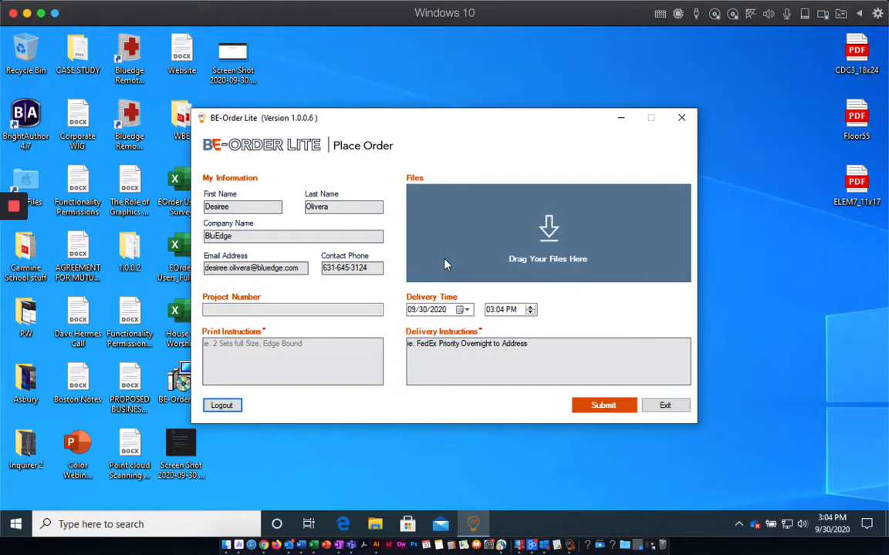
pyautogui.moveTo(351, 201)
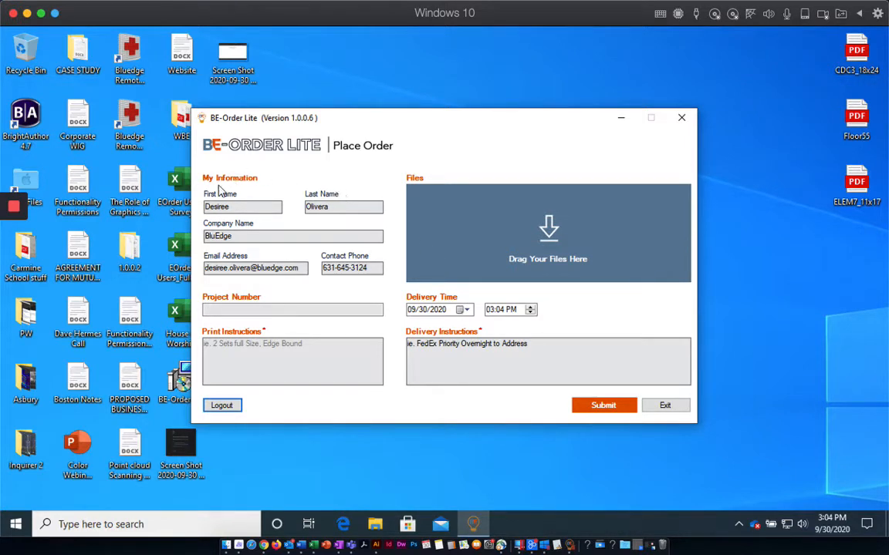
pyautogui.moveTo(388, 290)
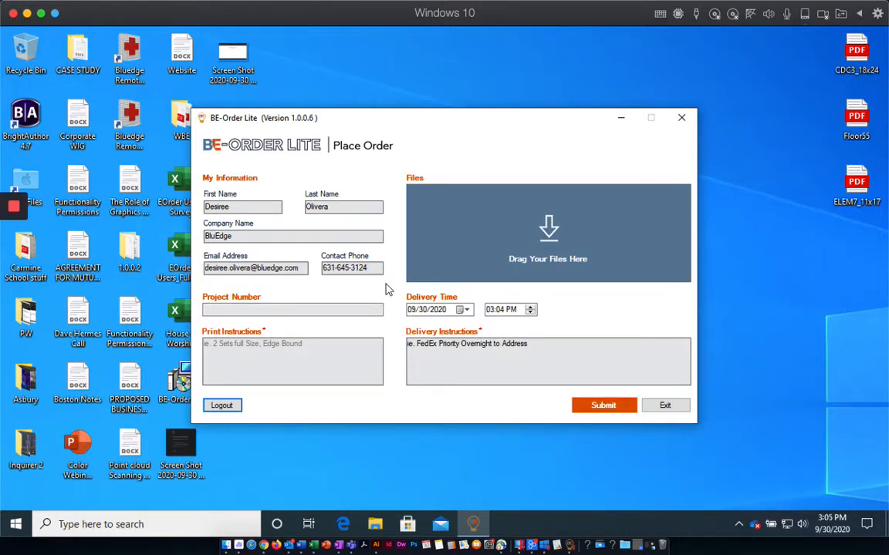
pyautogui.moveTo(673, 234)
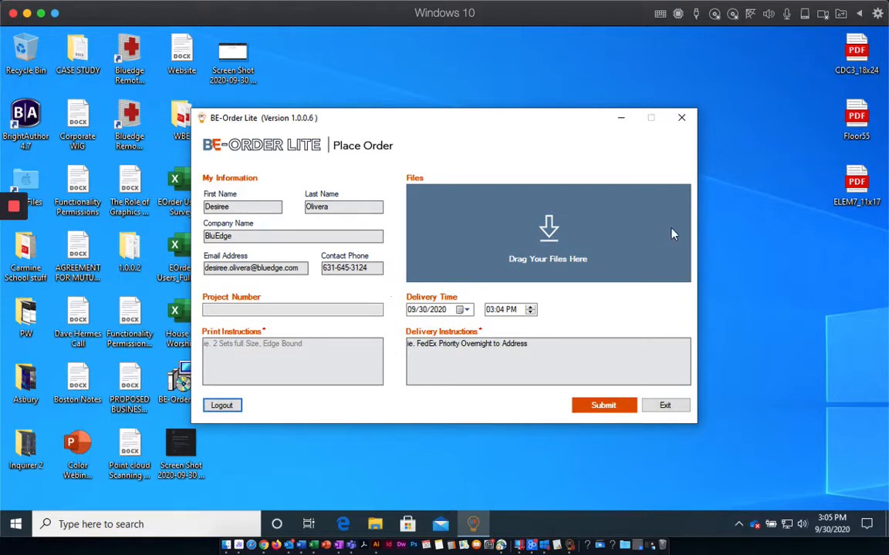
pyautogui.moveTo(608, 231)
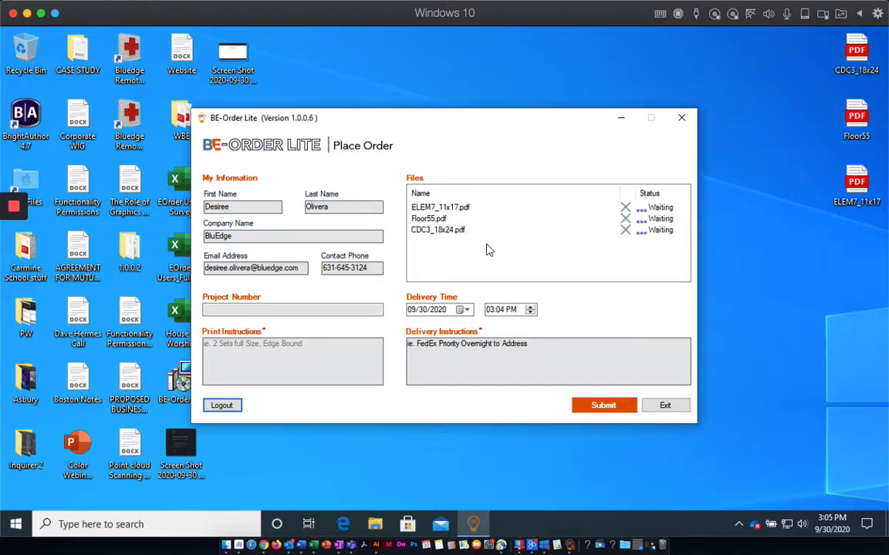
# Step: Drop the PDFs ELEM7_11x17, Floor55 and CDC3_18x24 onto the order's file area
pyautogui.click(293, 309)
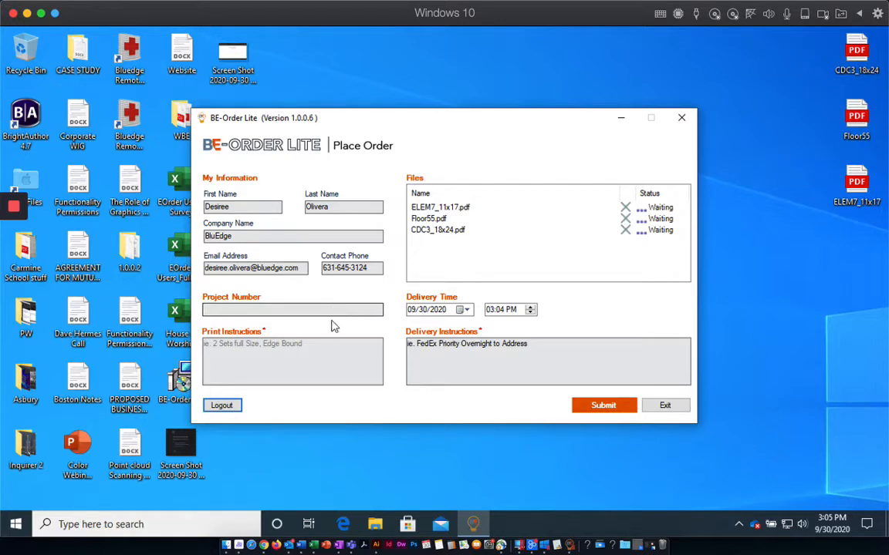
# Step: Enter '2 copies of each file' as the order's print instructions
pyautogui.click(293, 362)
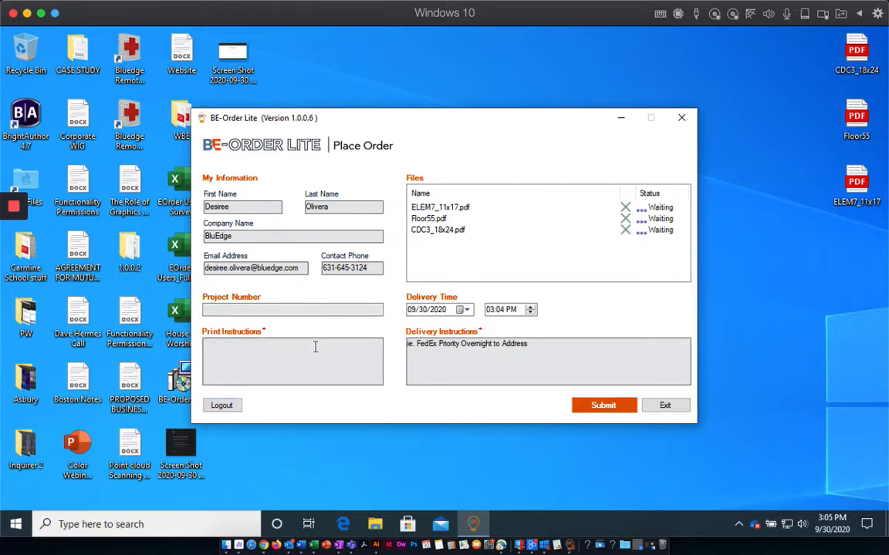
pyautogui.click(293, 343)
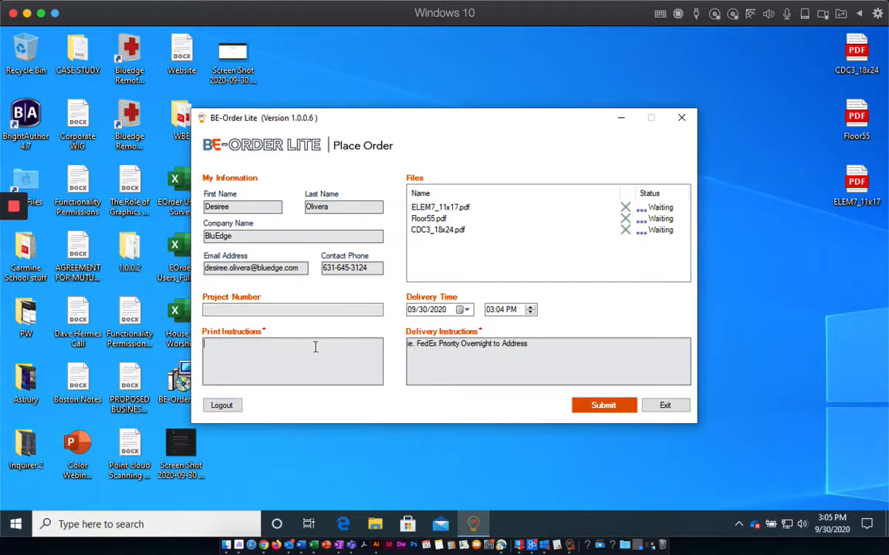
pyautogui.write('2 copies of')
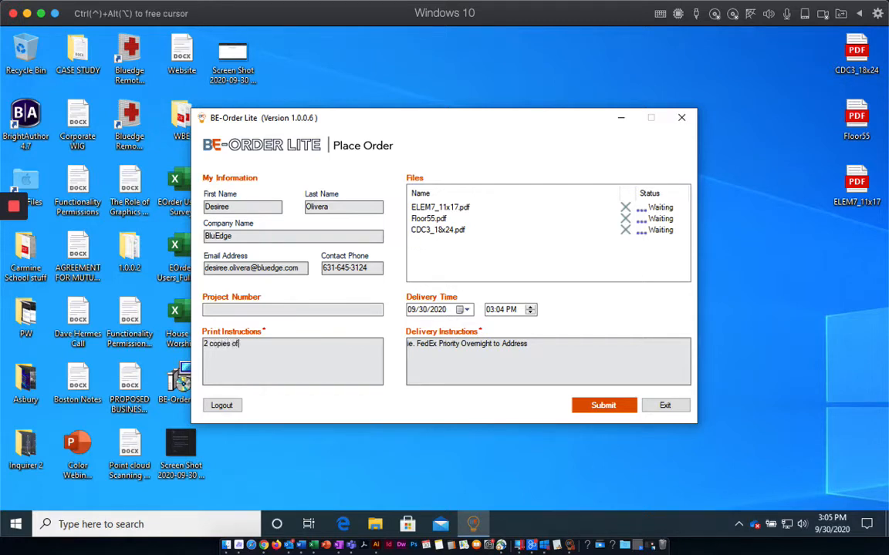
pyautogui.write('each file')
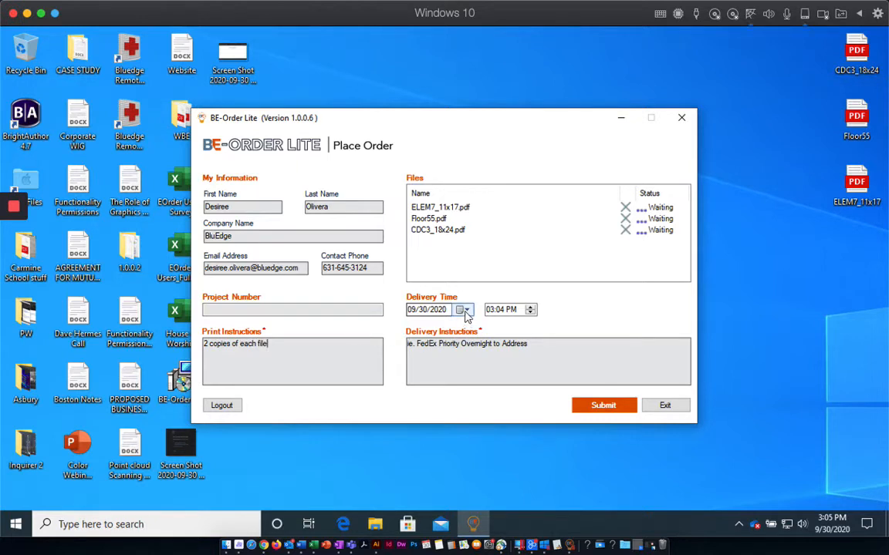
# Step: Pick 10/01/2020 as the delivery date in the calendar
pyautogui.click(464, 309)
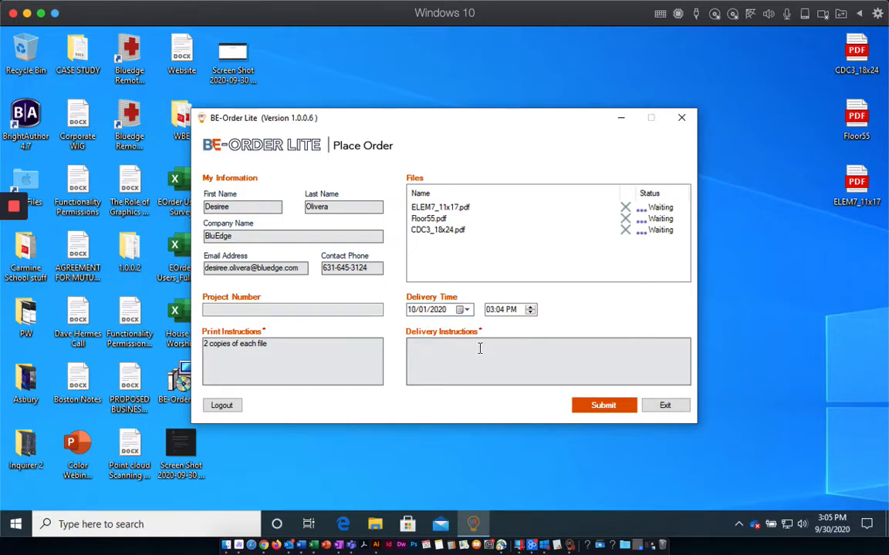
# Step: Enter 'Fedex overnight' as the delivery instructions
pyautogui.write('Fedex overnight')
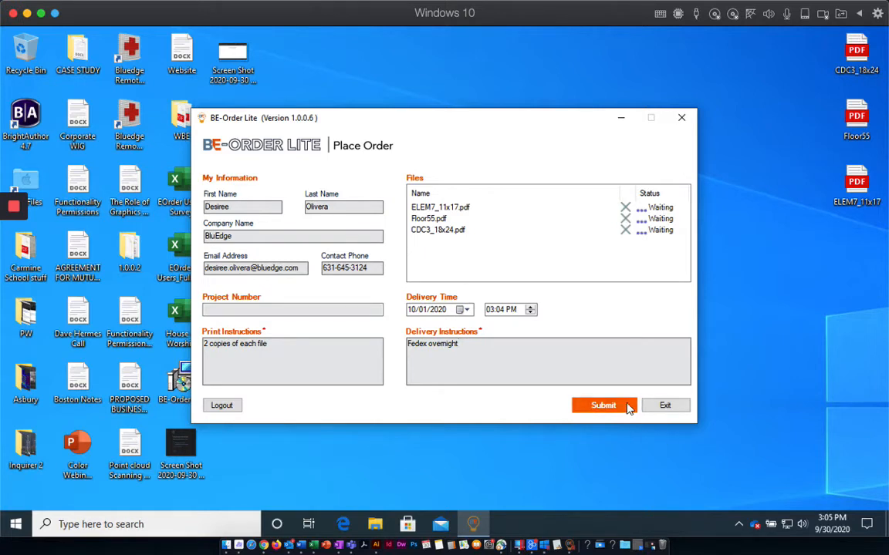
# Step: Submit the order, uploading all three PDFs and reaching the congratulations confirmation
pyautogui.click(603, 405)
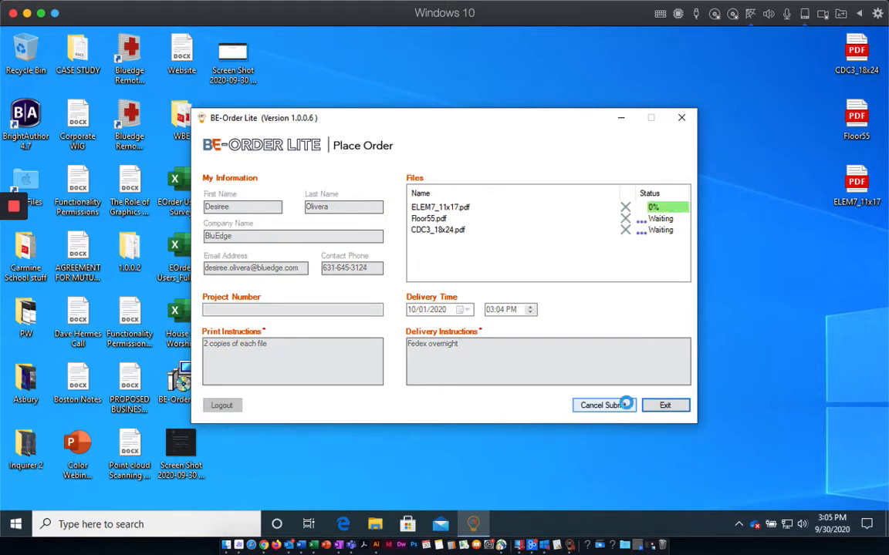
pyautogui.click(626, 405)
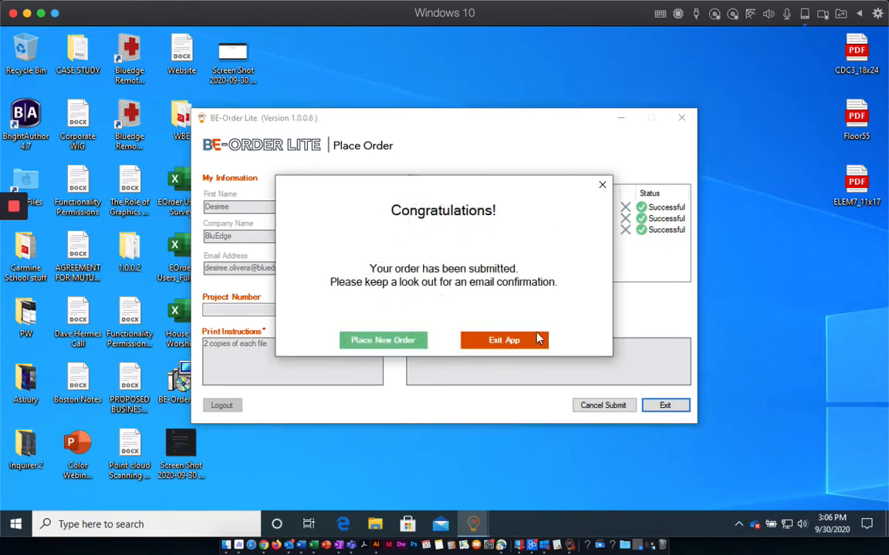
pyautogui.moveTo(561, 332)
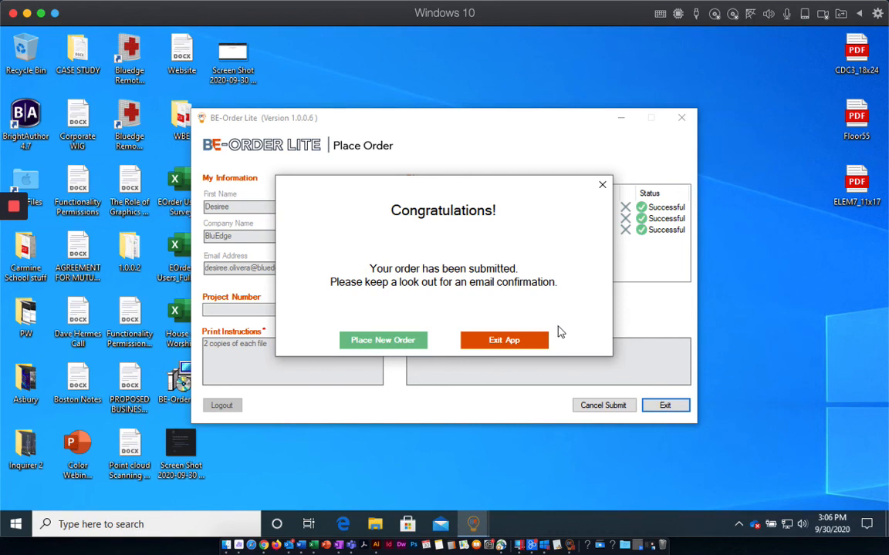